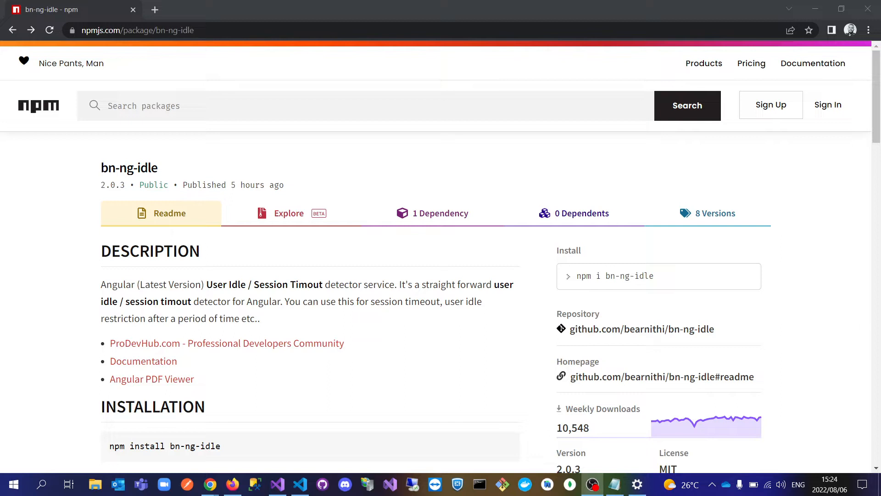
{"action": "mouse_move", "coordinate": [775, 475]}
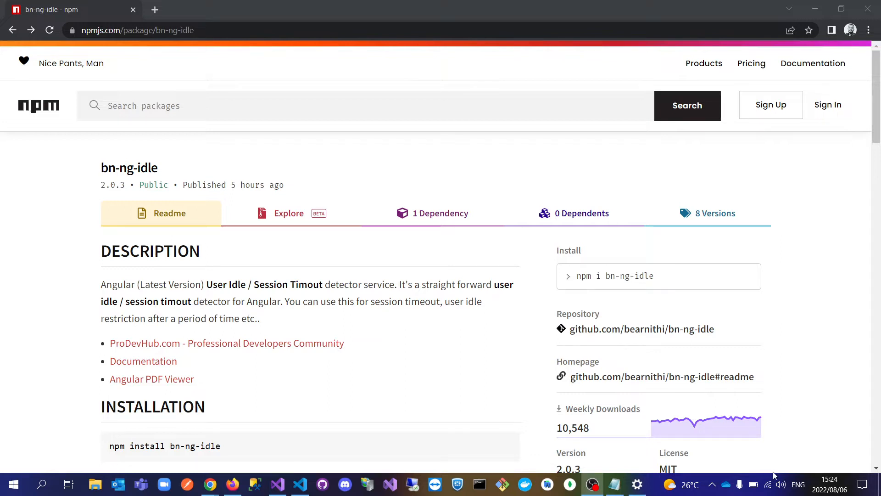
{"action": "mouse_move", "coordinate": [326, 322]}
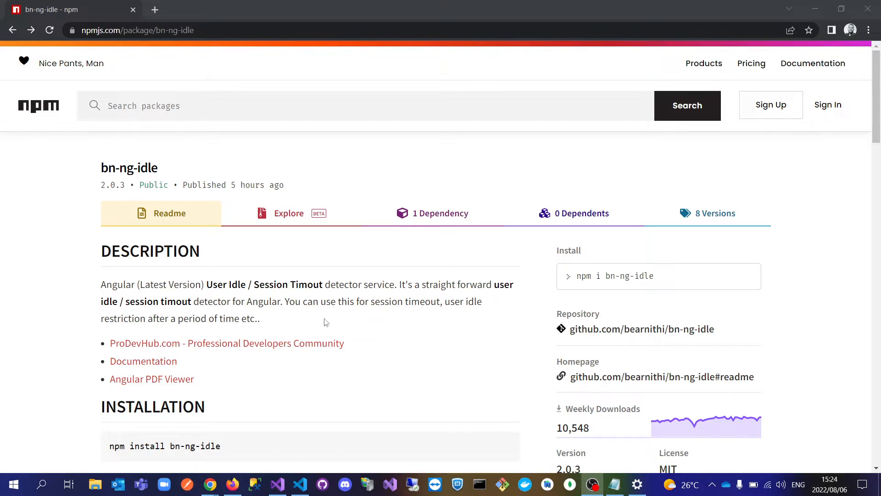
Step: Scroll through the bn-ng-idle readme to its 'npm install bn-ng-idle' command
{"action": "scroll", "scroll_direction": "down", "scroll_amount": 3}
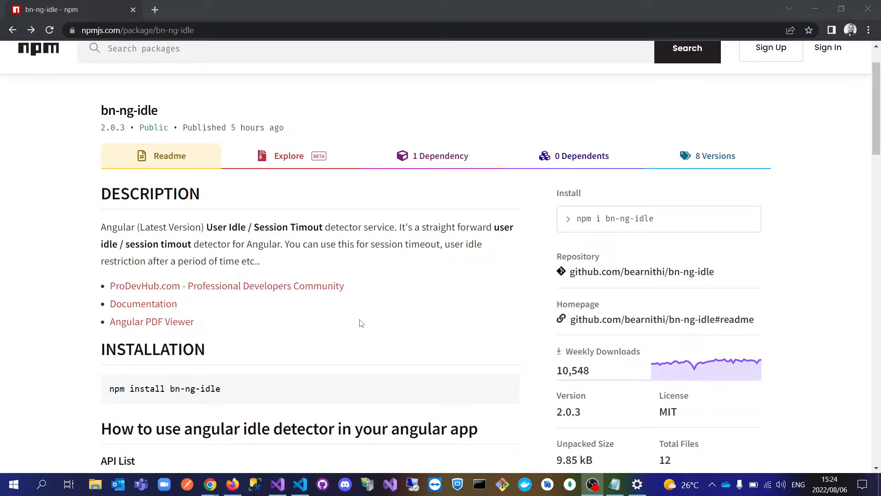
{"action": "scroll", "scroll_direction": "down", "scroll_amount": 3}
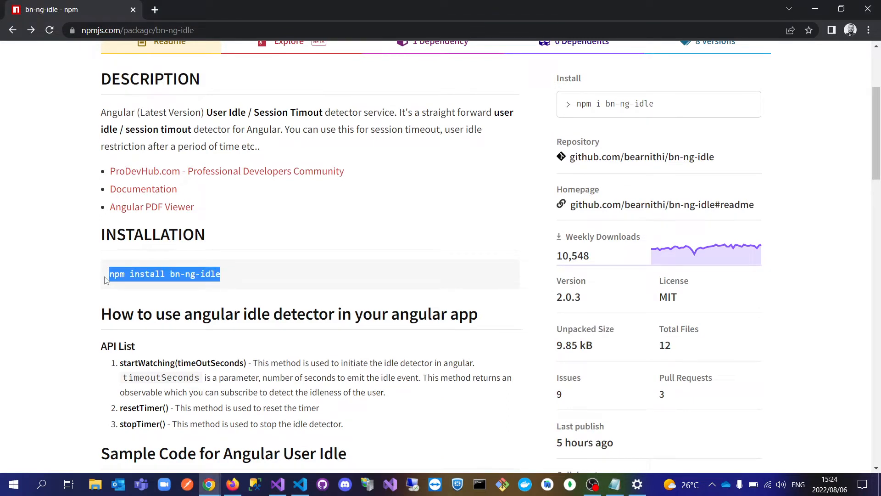
{"action": "mouse_move", "coordinate": [193, 285]}
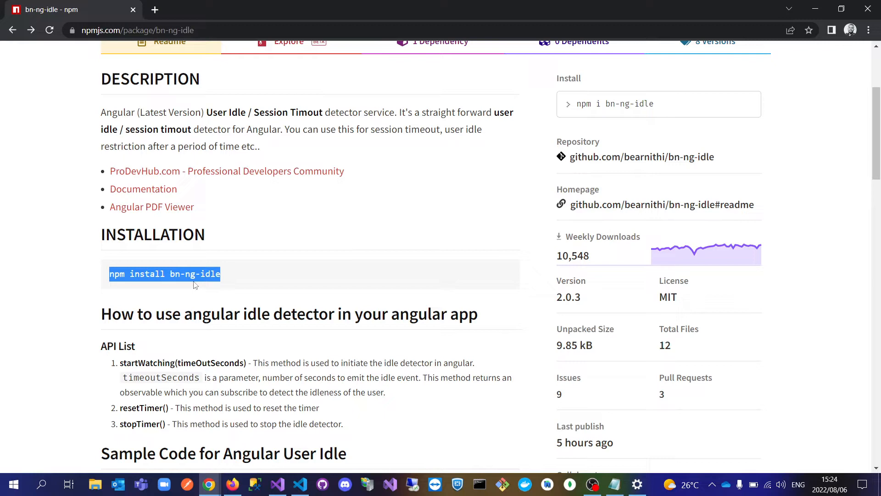
{"action": "mouse_move", "coordinate": [262, 264]}
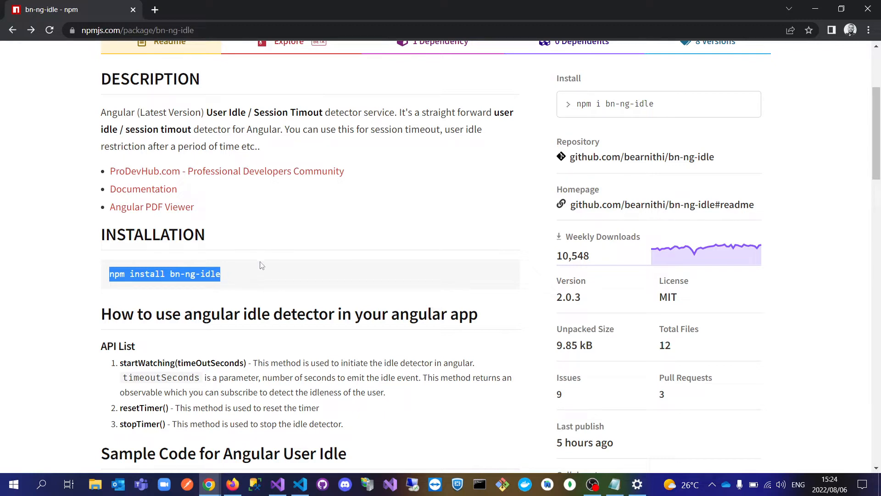
{"action": "scroll", "scroll_direction": "down", "scroll_amount": 3}
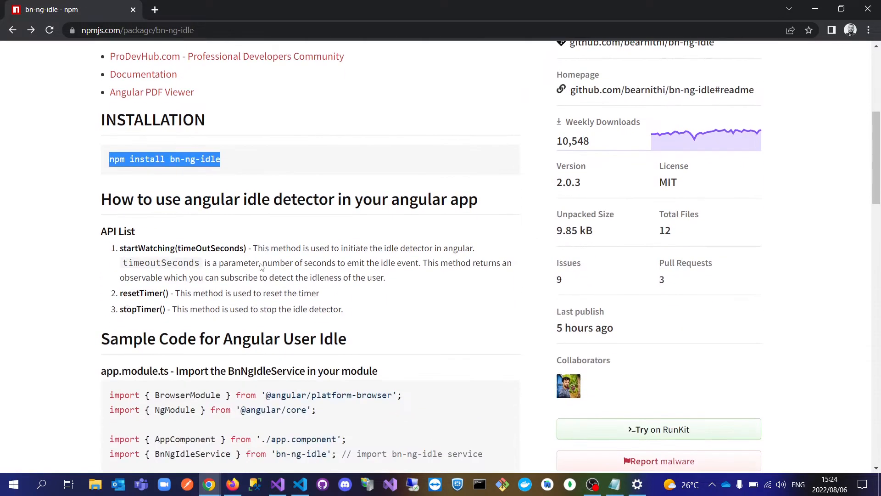
{"action": "scroll", "scroll_direction": "up", "scroll_amount": 3}
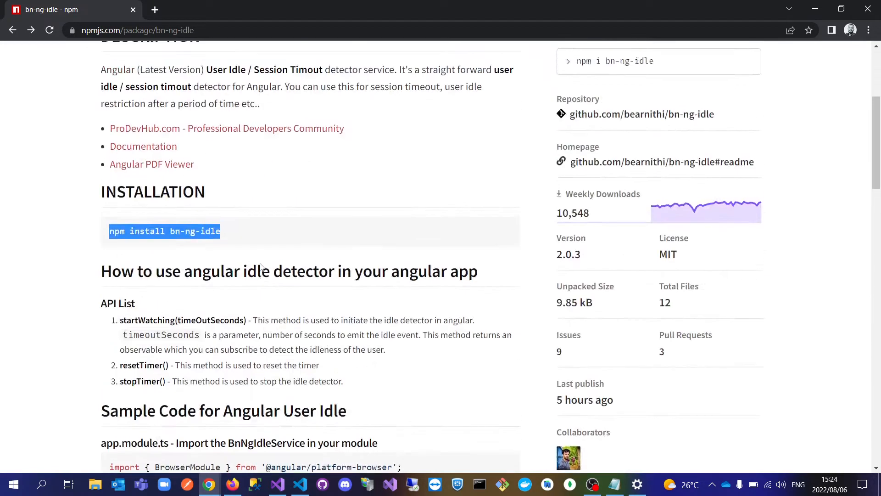
{"action": "scroll", "scroll_direction": "up", "scroll_amount": 3}
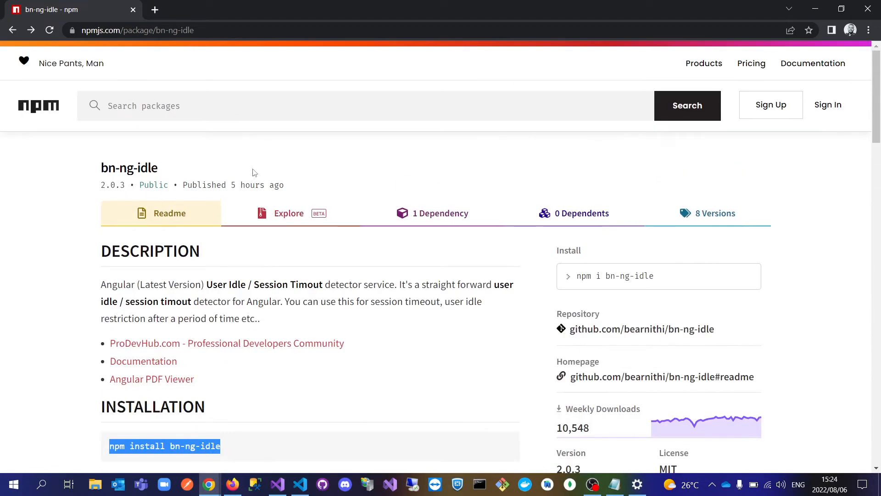
{"action": "mouse_move", "coordinate": [206, 200]}
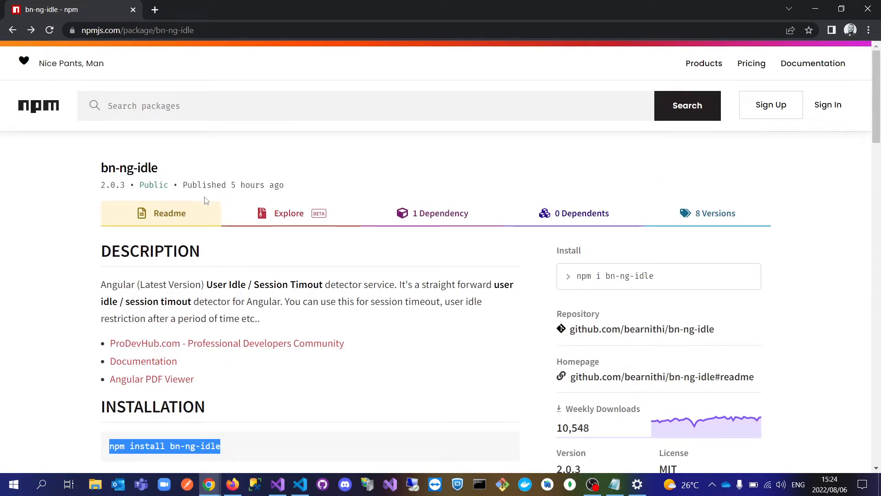
{"action": "mouse_move", "coordinate": [109, 190]}
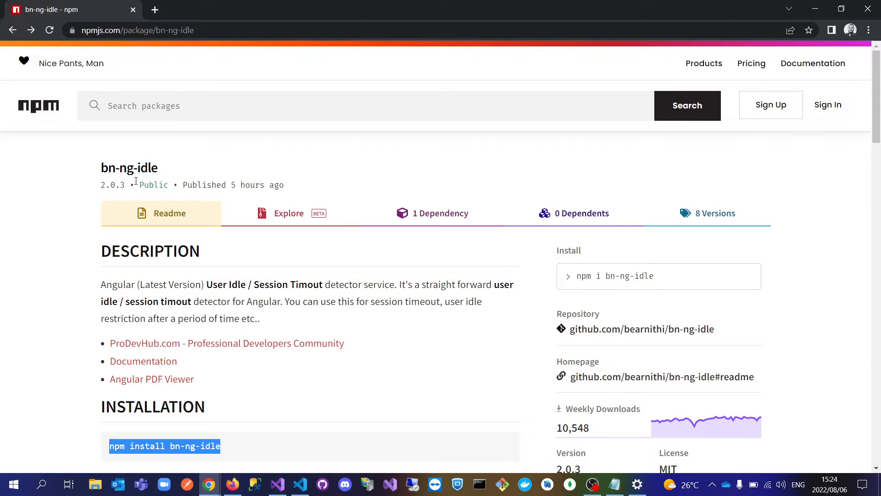
{"action": "mouse_move", "coordinate": [317, 178]}
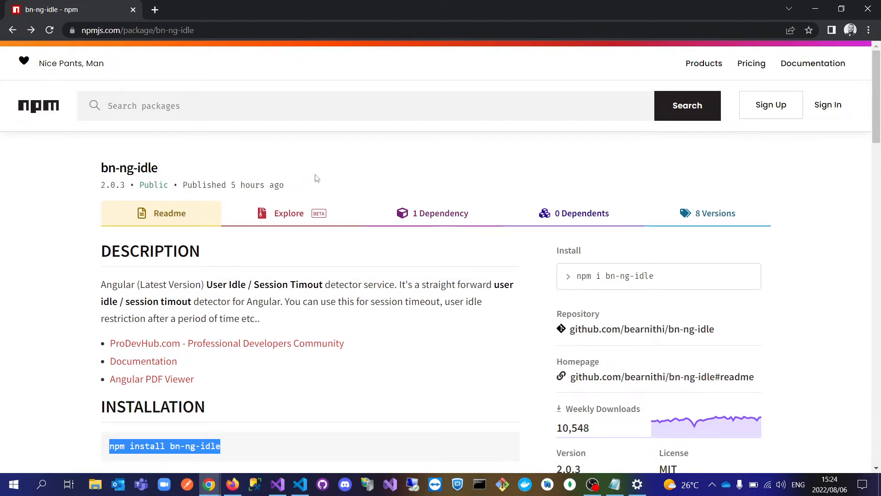
{"action": "mouse_move", "coordinate": [133, 279]}
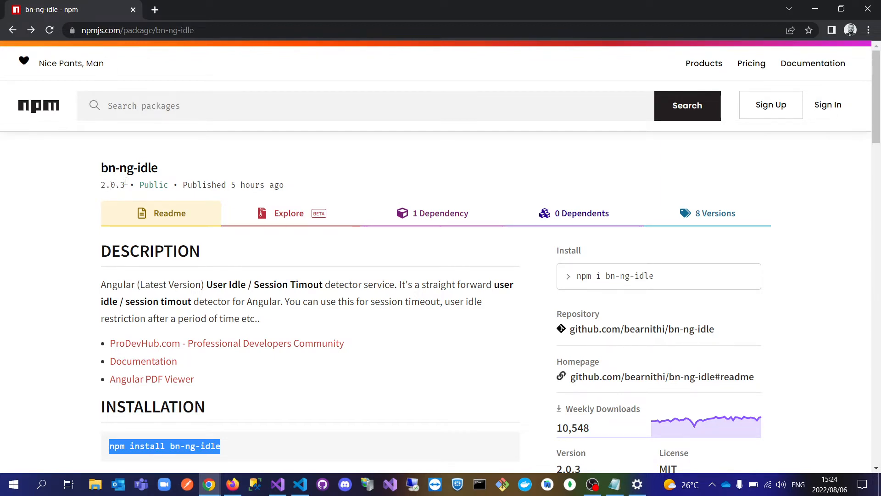
{"action": "scroll", "scroll_direction": "down", "scroll_amount": 3}
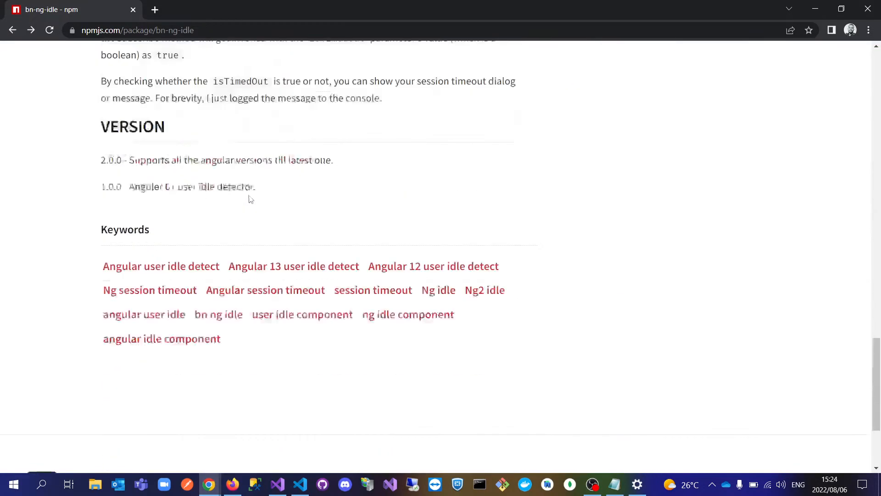
{"action": "scroll", "scroll_direction": "up", "scroll_amount": 3}
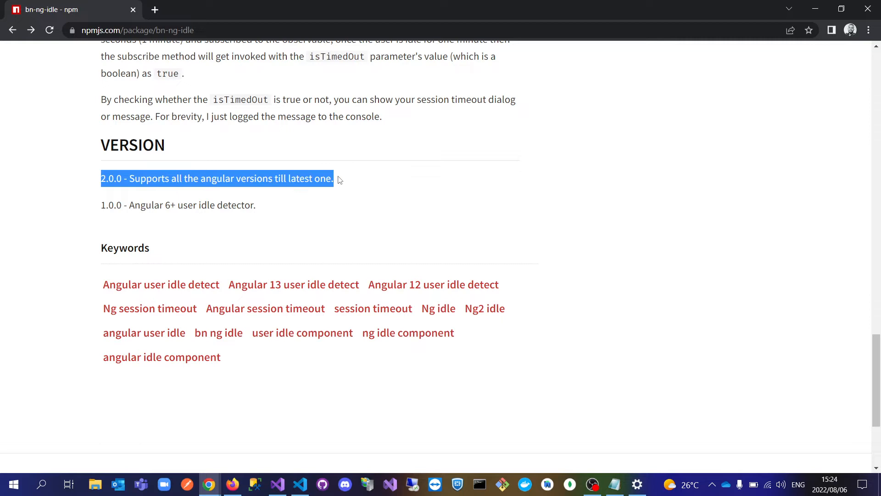
{"action": "mouse_move", "coordinate": [98, 207]}
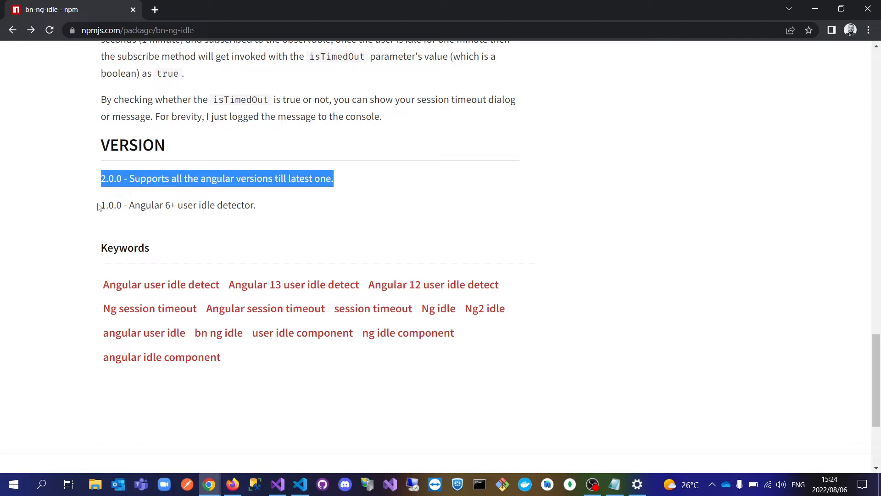
{"action": "mouse_move", "coordinate": [138, 217]}
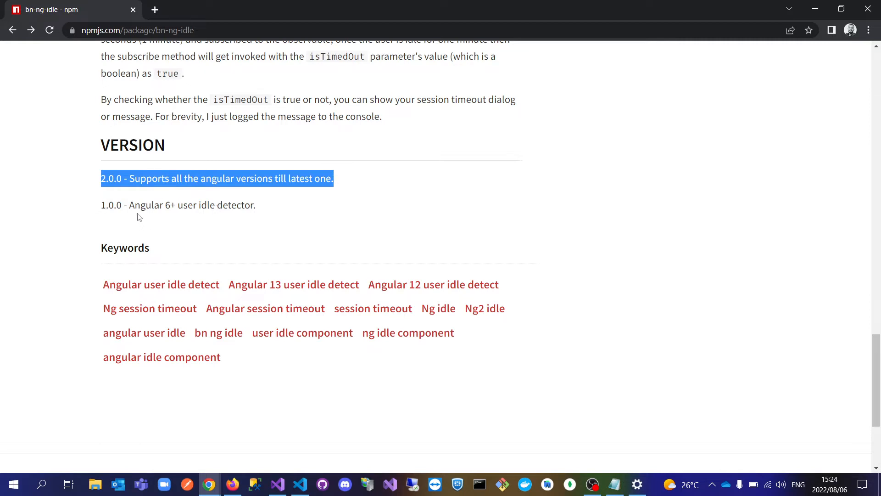
{"action": "mouse_move", "coordinate": [366, 234]}
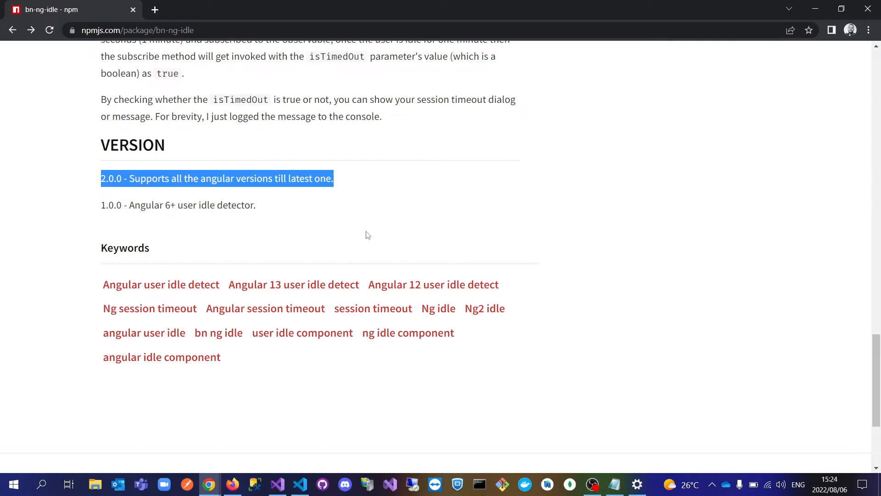
{"action": "scroll", "scroll_direction": "up", "scroll_amount": 3}
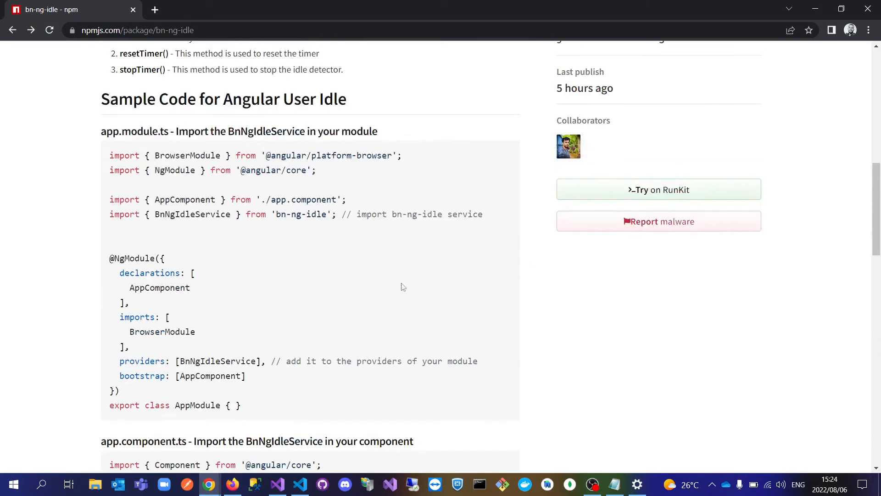
{"action": "scroll", "scroll_direction": "up", "scroll_amount": 3}
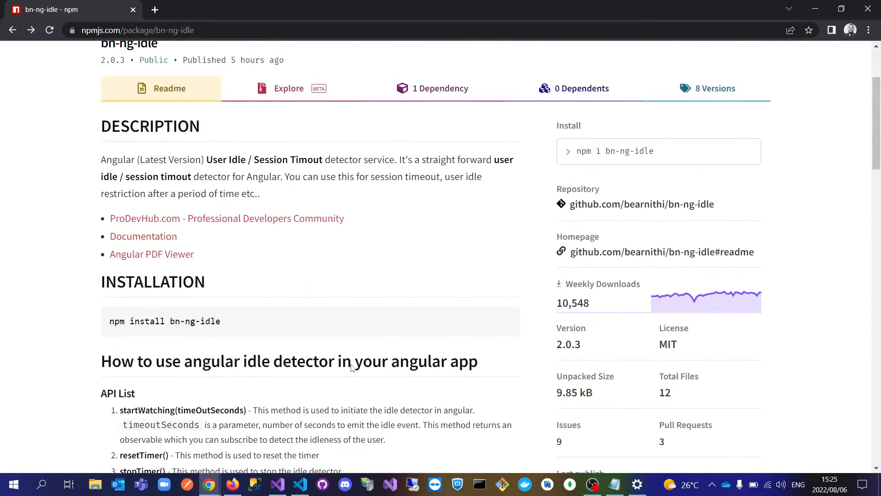
{"action": "triple_click", "coordinate": [164, 322]}
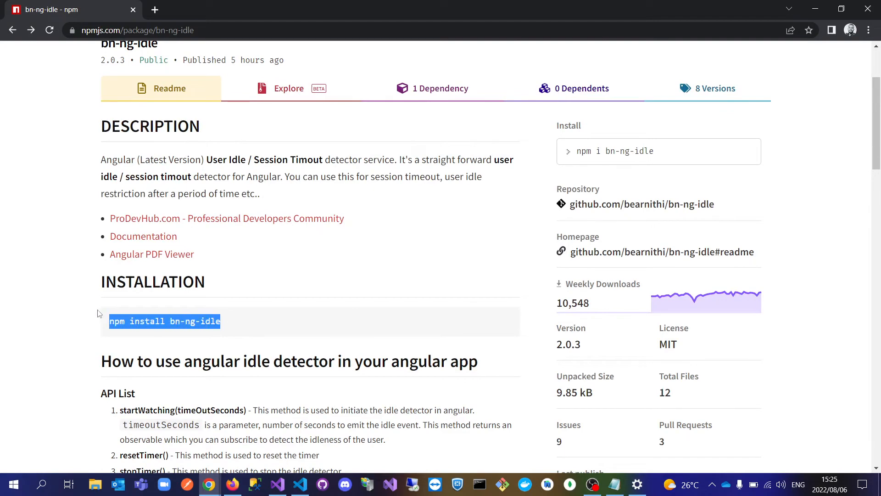
{"action": "mouse_move", "coordinate": [344, 466]}
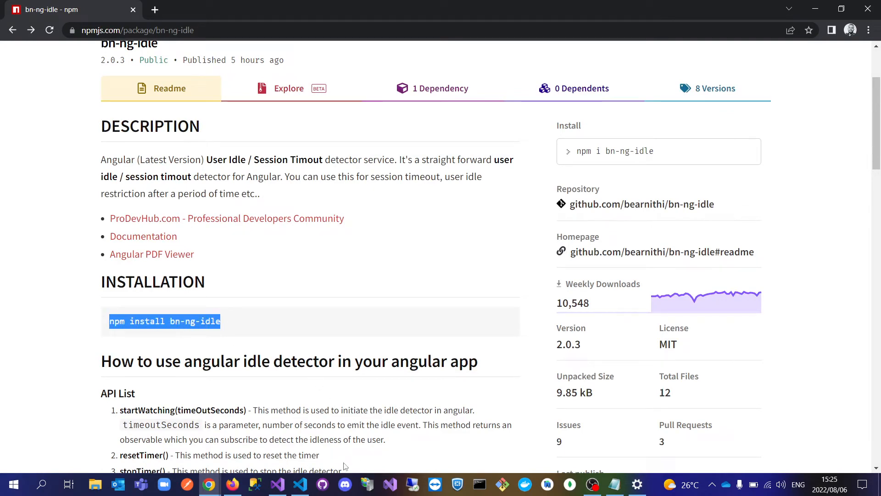
Step: Show app.module.ts in the StockManagementUI project with its bn-ng-idle import
{"action": "left_click", "coordinate": [299, 484]}
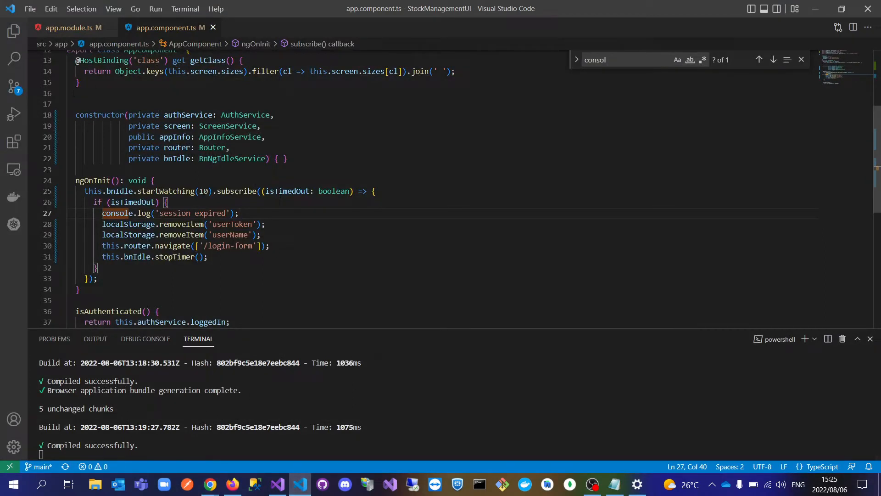
{"action": "left_click", "coordinate": [67, 28]}
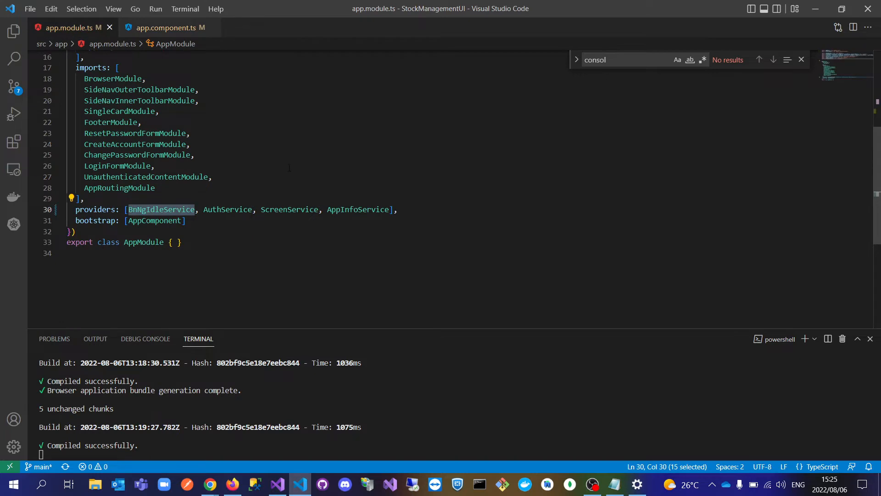
{"action": "scroll", "scroll_direction": "up", "scroll_amount": 3}
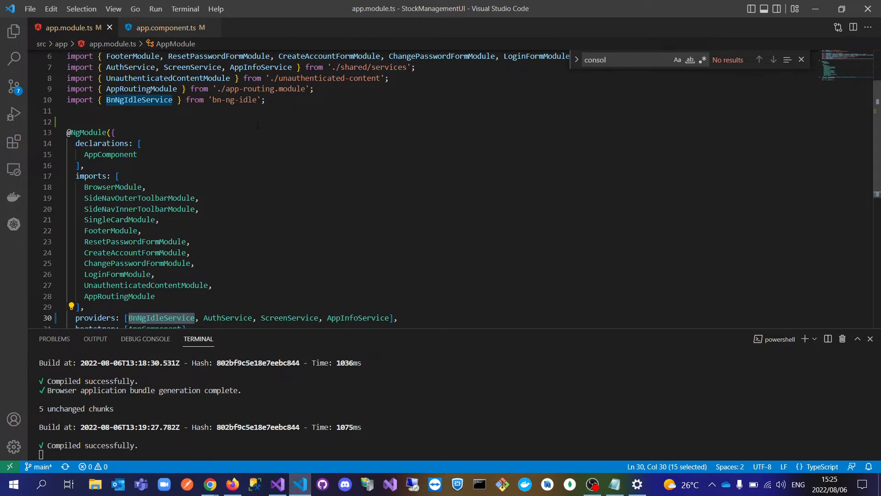
{"action": "scroll", "scroll_direction": "down", "scroll_amount": 3}
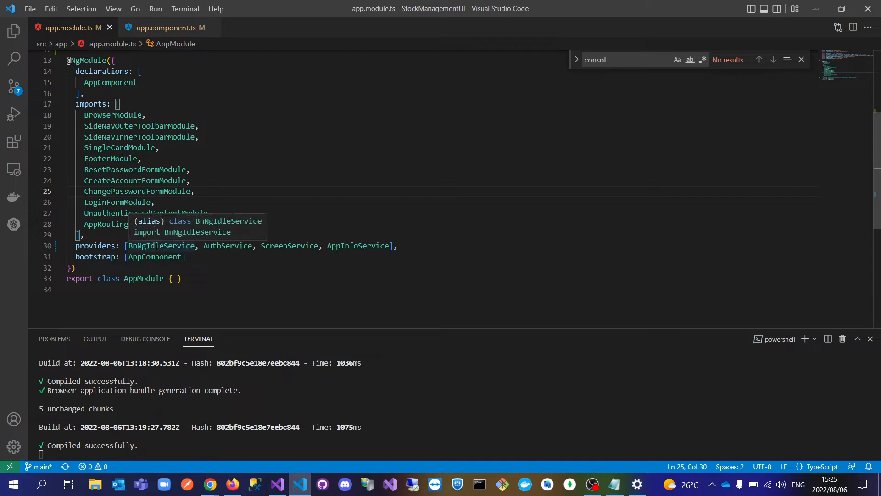
Step: Highlight BnNgIdleService in the providers array and review its import line
{"action": "double_click", "coordinate": [159, 246]}
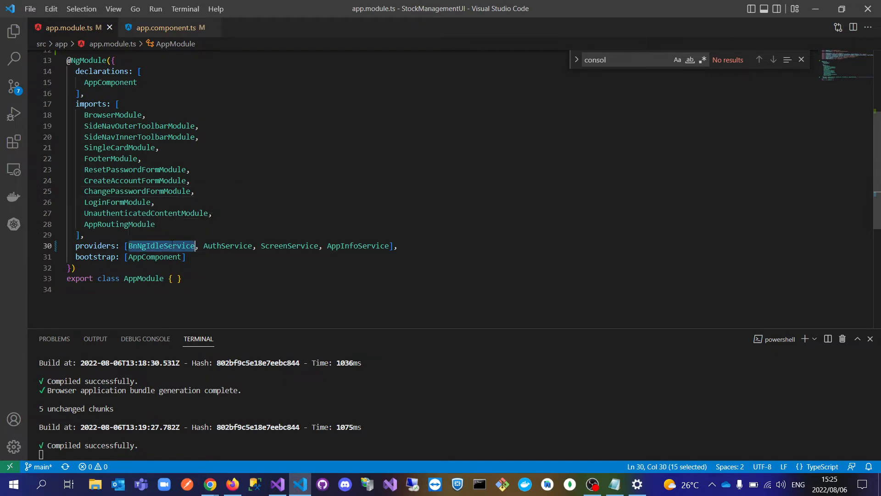
{"action": "scroll", "scroll_direction": "up", "scroll_amount": 3}
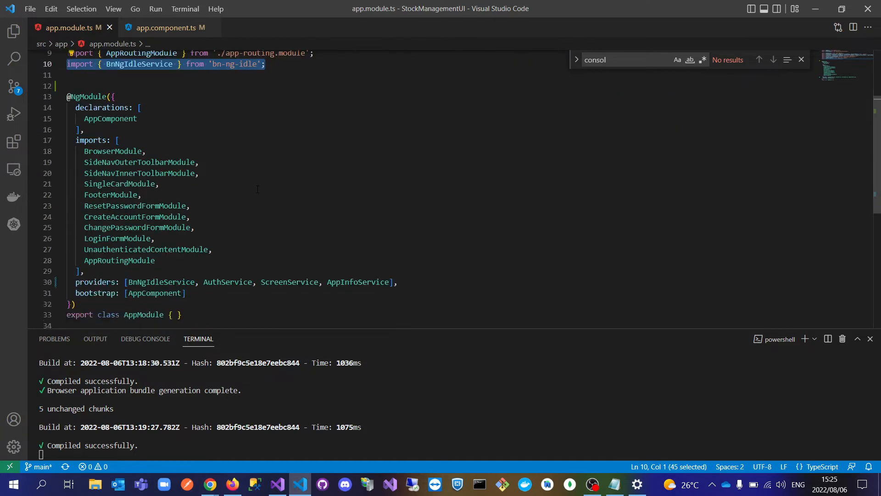
{"action": "scroll", "scroll_direction": "down", "scroll_amount": 3}
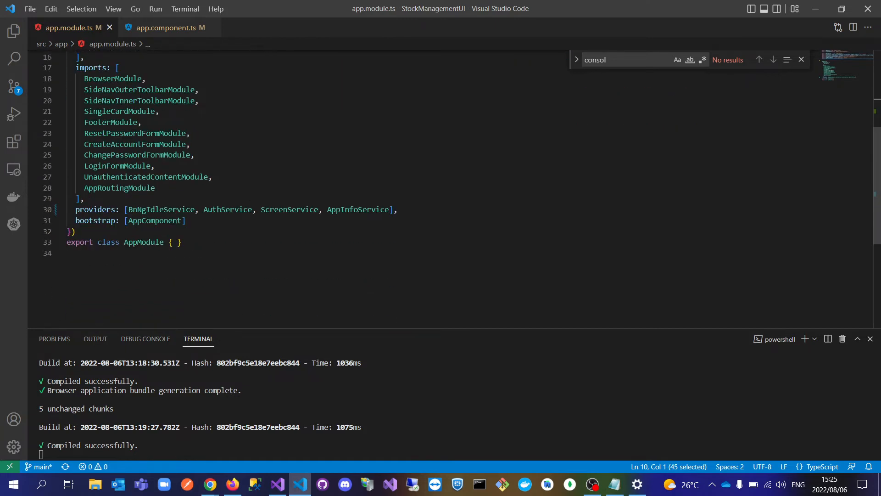
{"action": "left_click", "coordinate": [164, 27]}
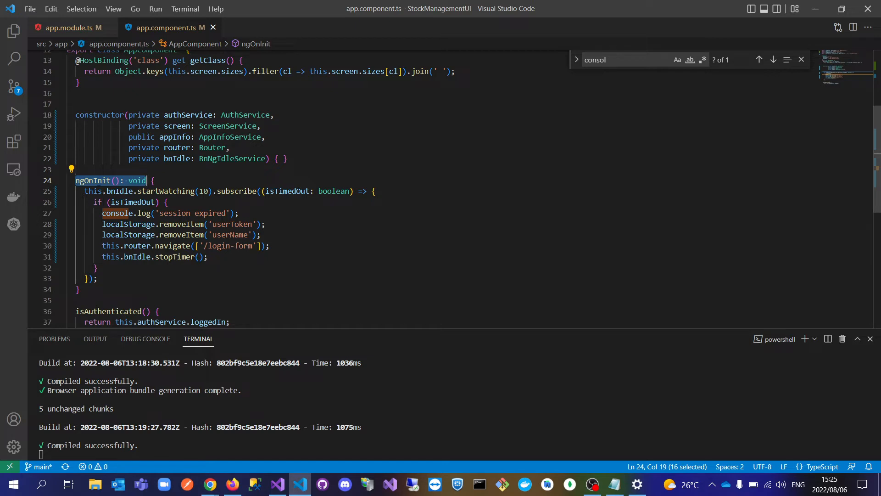
Step: Highlight the injected bnIdle constructor parameter and the startWatching(10) call in ngOnInit
{"action": "scroll", "scroll_direction": "up", "scroll_amount": 3}
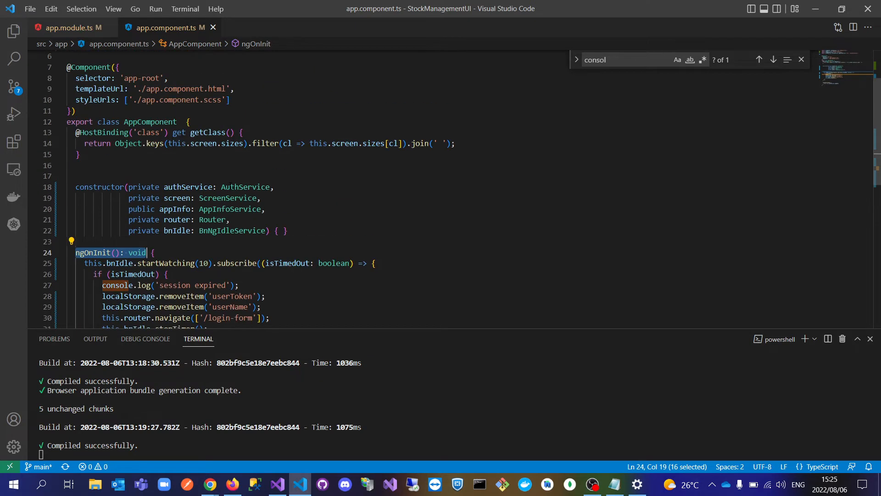
{"action": "left_click", "coordinate": [172, 230]}
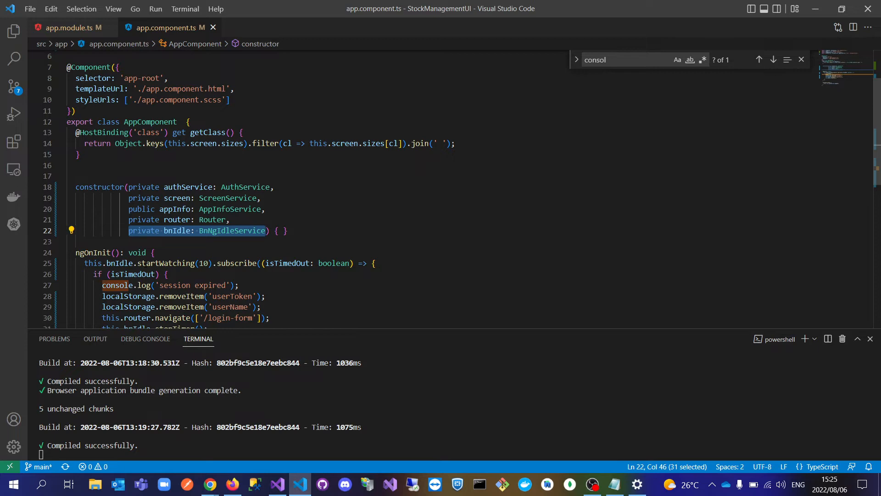
{"action": "scroll", "scroll_direction": "down", "scroll_amount": 3}
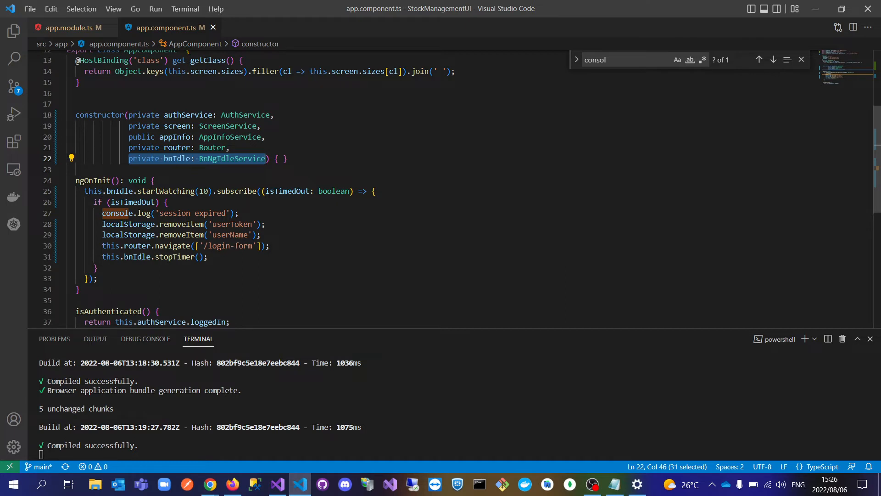
{"action": "mouse_move", "coordinate": [164, 191]}
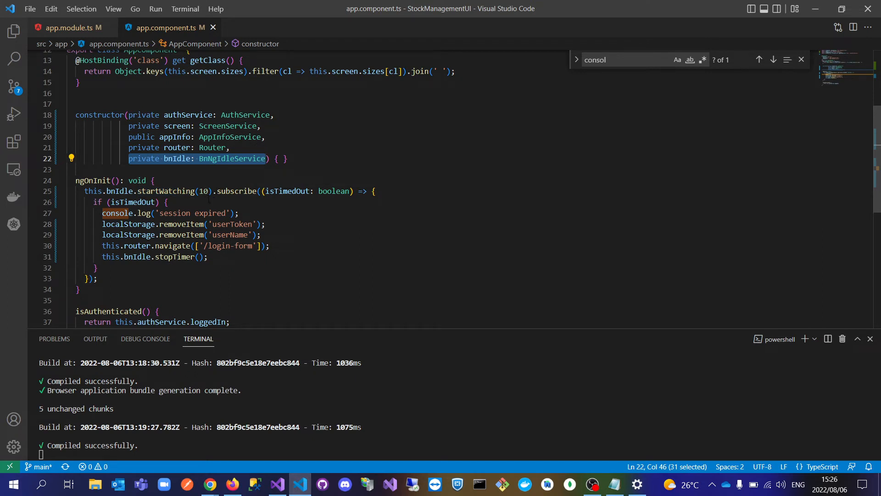
{"action": "left_click", "coordinate": [202, 191]}
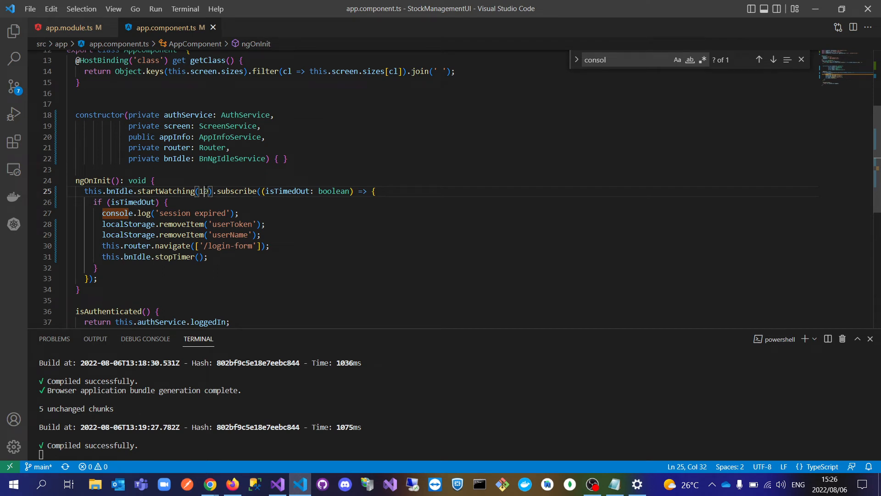
Step: Change the idle timeout to startWatching(5) and save so the app rebuilds
{"action": "key", "text": "BackSpace"}
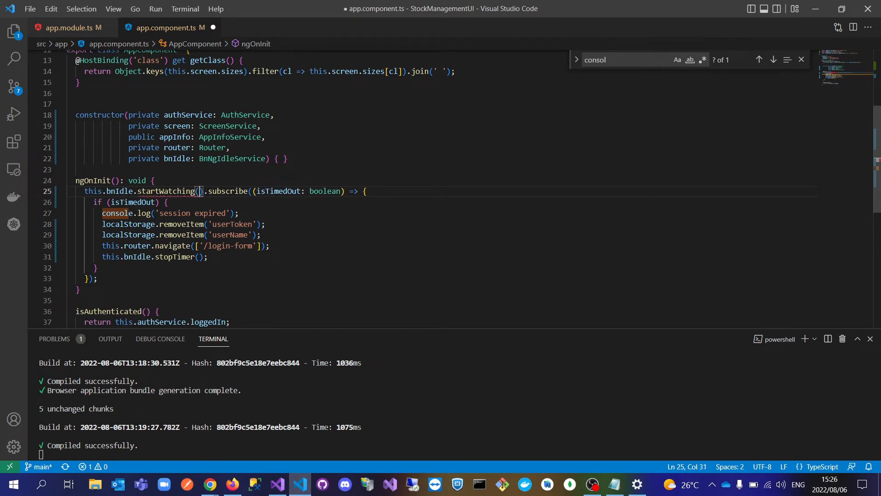
{"action": "type", "text": "5"}
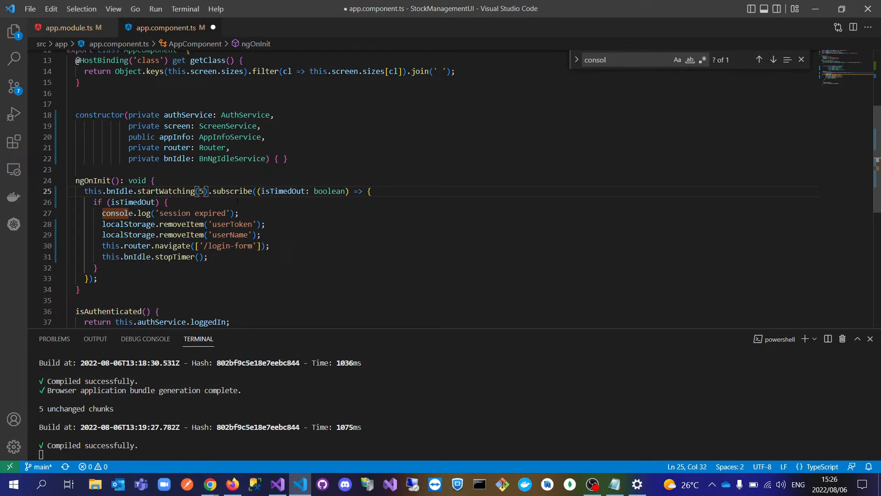
{"action": "key", "text": "ctrl+s"}
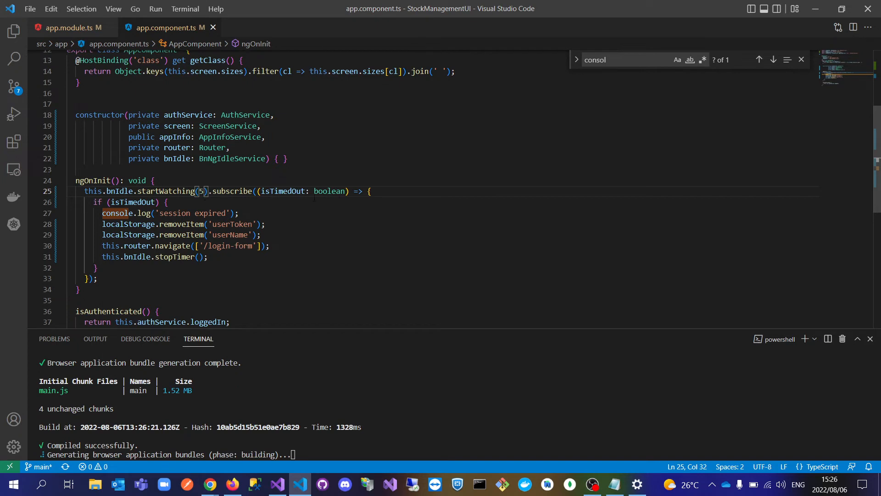
Step: Highlight the timeout handler lines clearing userToken/userName, navigating to login, and stopTimer
{"action": "double_click", "coordinate": [284, 191]}
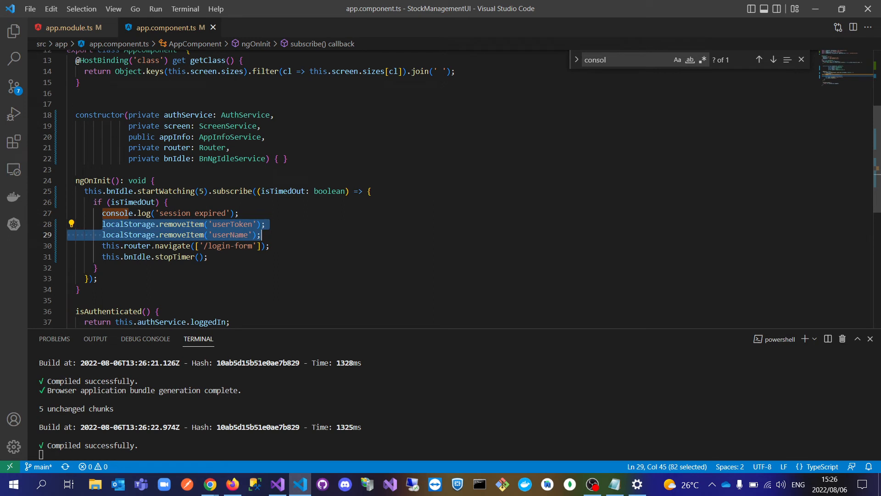
{"action": "left_click", "coordinate": [270, 246]}
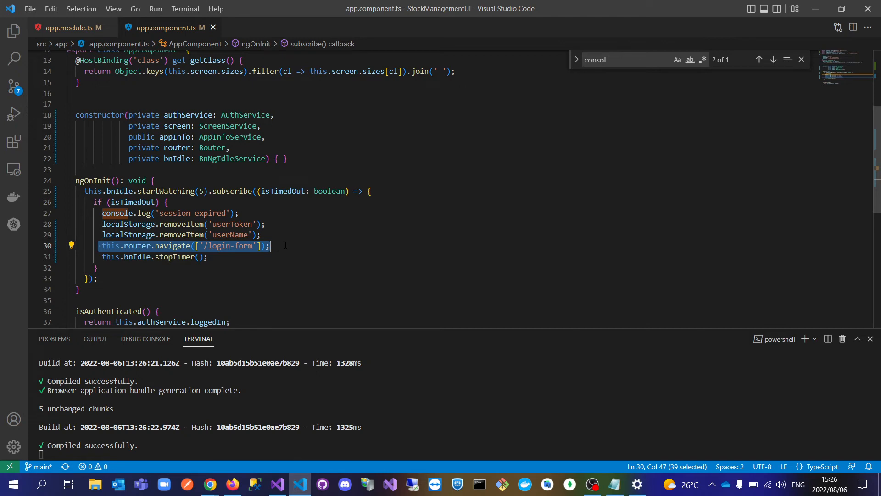
{"action": "mouse_move", "coordinate": [227, 267]}
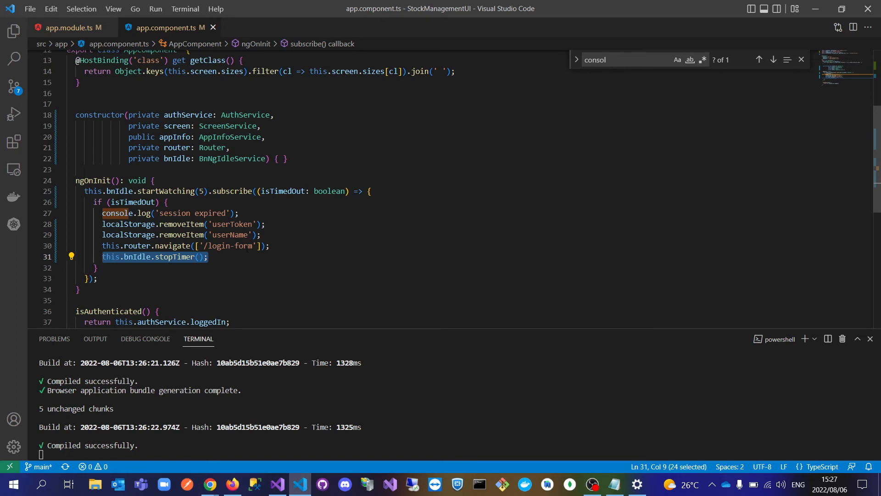
{"action": "left_click", "coordinate": [208, 257]}
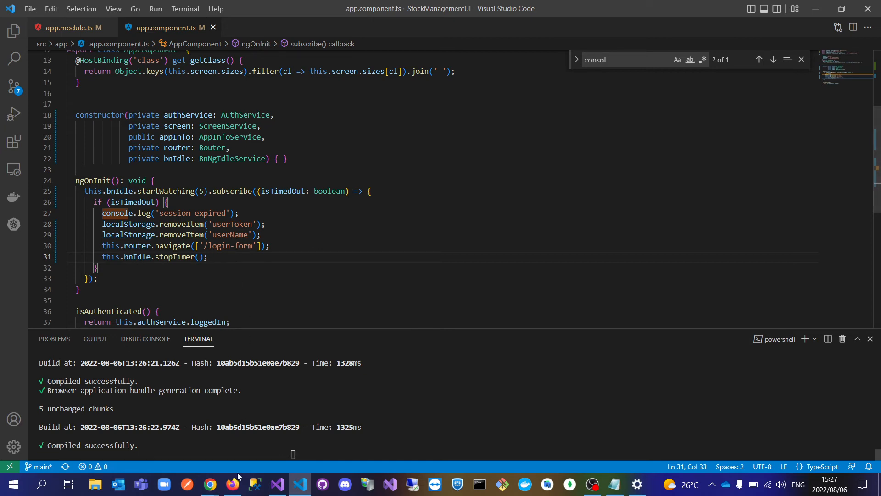
Step: Sign in to the Stock Management app in the browser as Siteman
{"action": "left_click", "coordinate": [232, 485]}
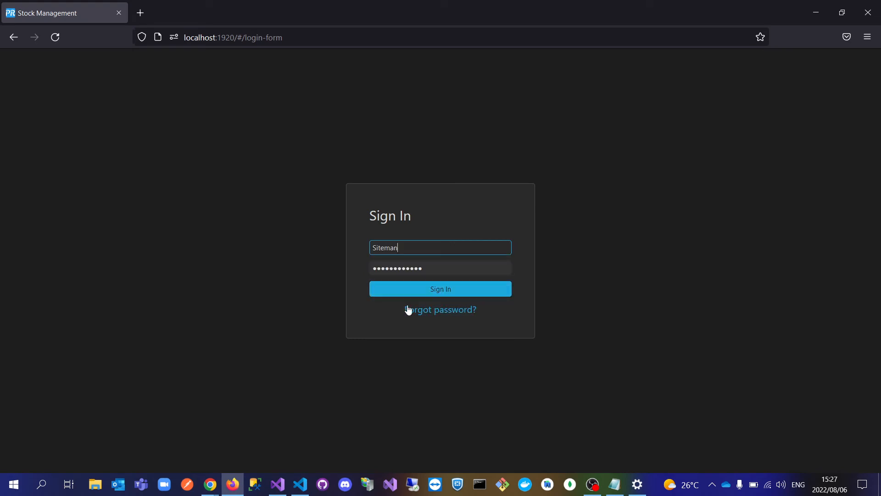
{"action": "left_click", "coordinate": [440, 288]}
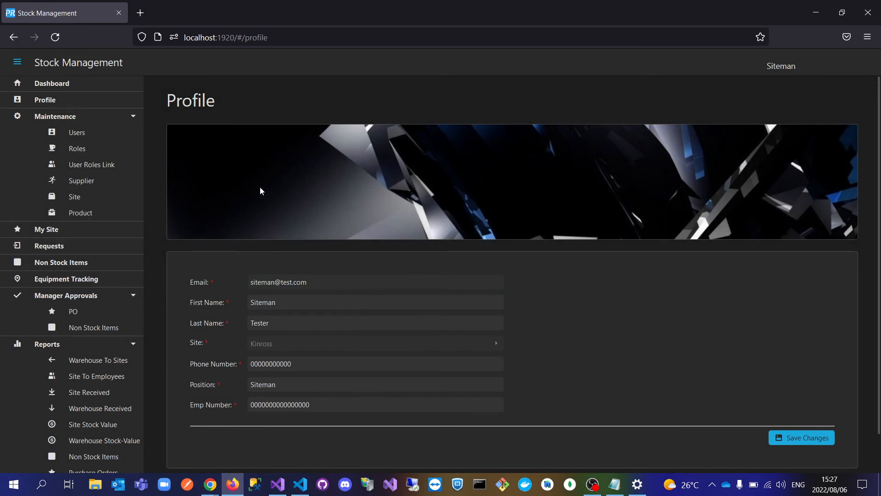
{"action": "mouse_move", "coordinate": [207, 224]}
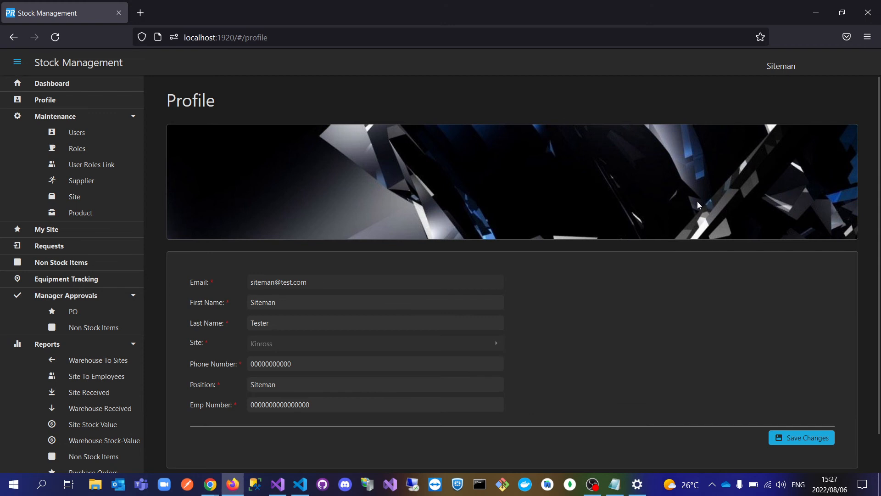
{"action": "mouse_move", "coordinate": [155, 122]}
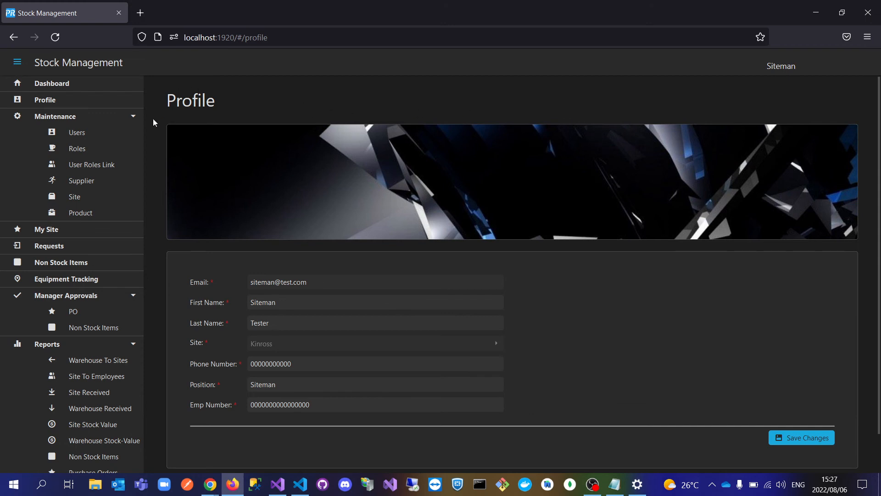
Step: Collapse the Maintenance and Manager Approvals menus, then stay idle until logged out
{"action": "left_click", "coordinate": [55, 116]}
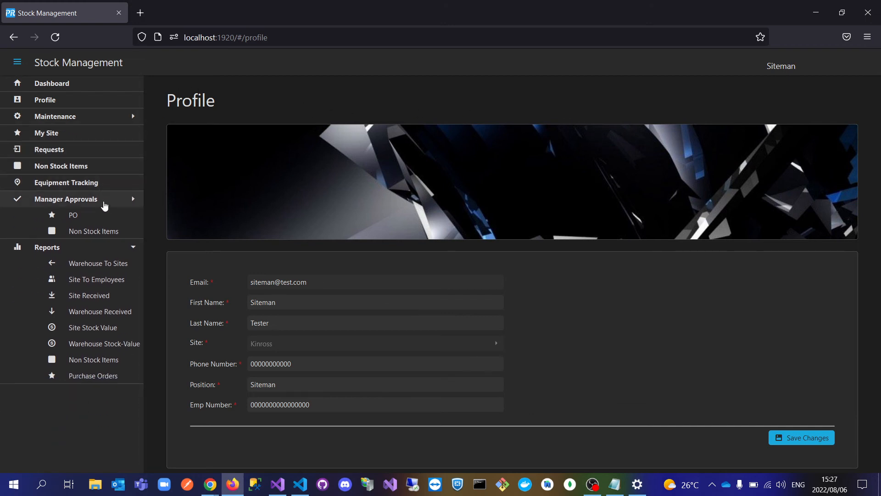
{"action": "left_click", "coordinate": [67, 200]}
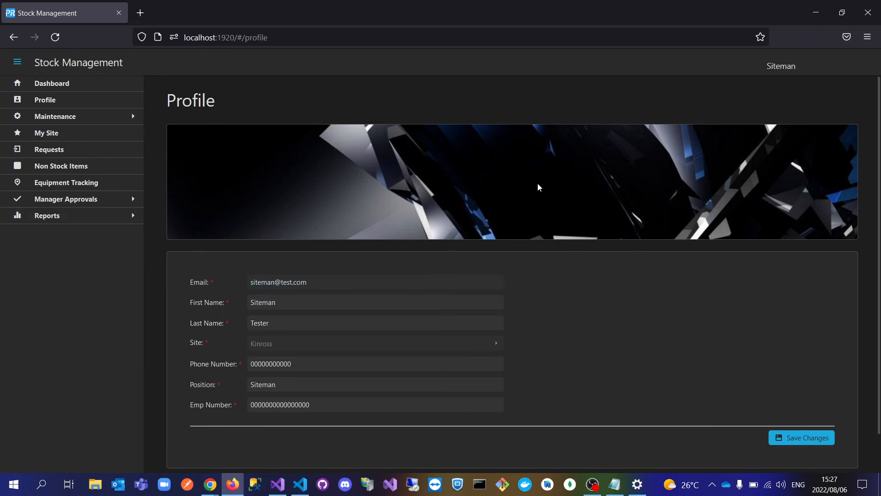
{"action": "mouse_move", "coordinate": [589, 273]}
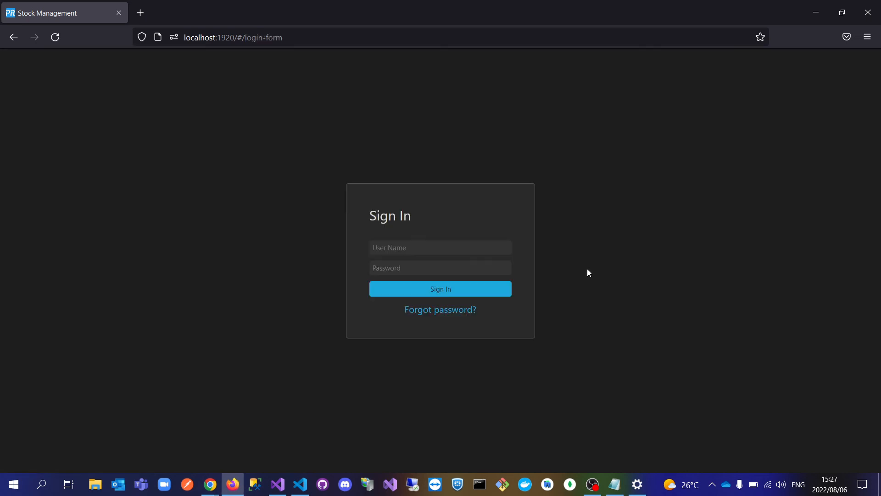
{"action": "mouse_move", "coordinate": [297, 456]}
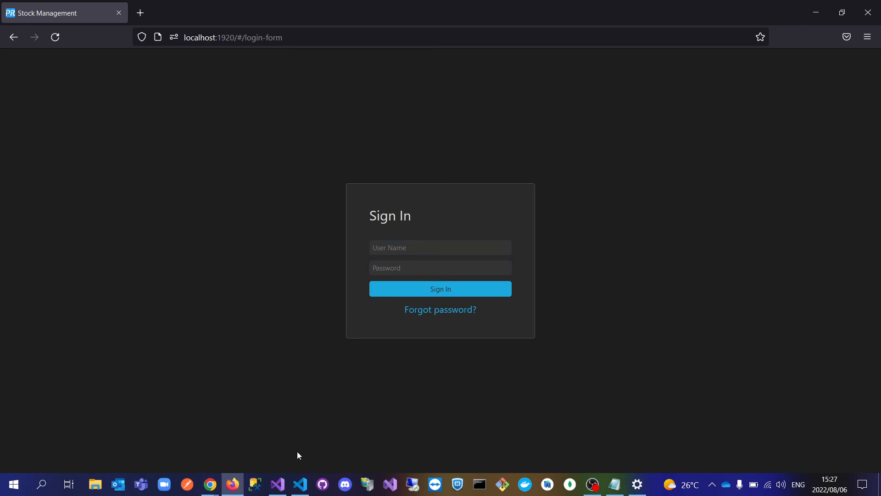
Step: Return to app.component.ts and point out the 5-second startWatching value
{"action": "left_click", "coordinate": [299, 484]}
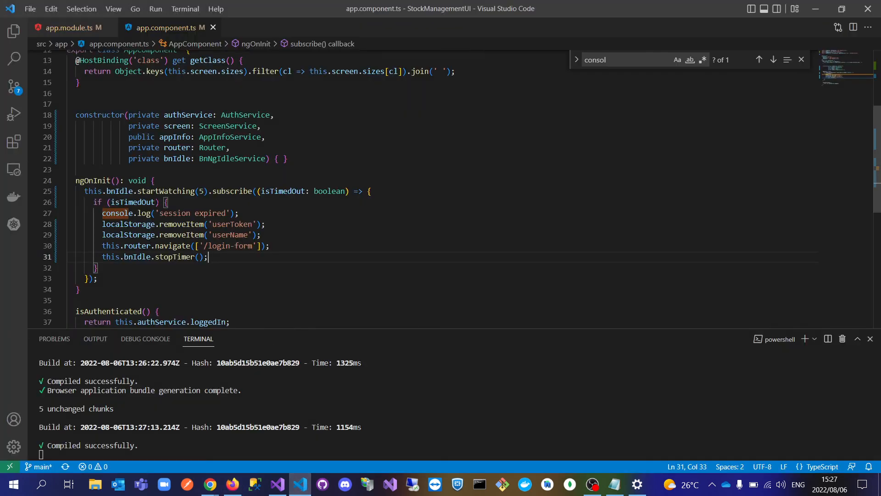
{"action": "left_click", "coordinate": [203, 191]}
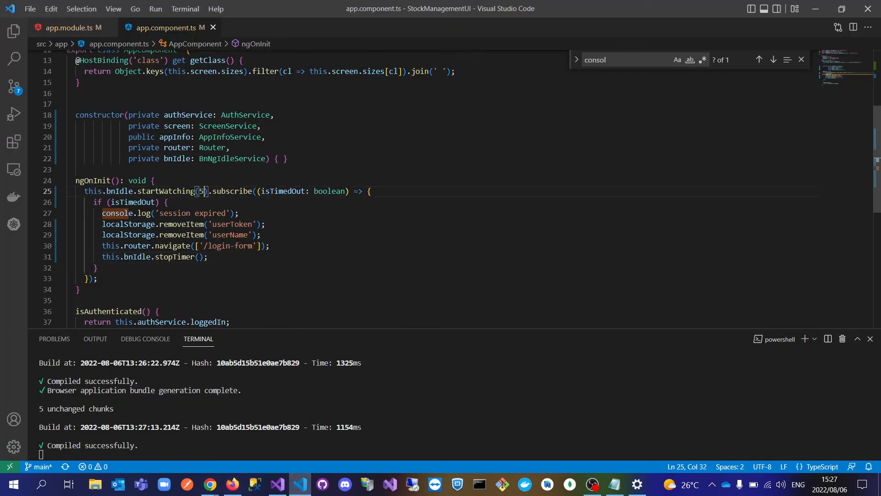